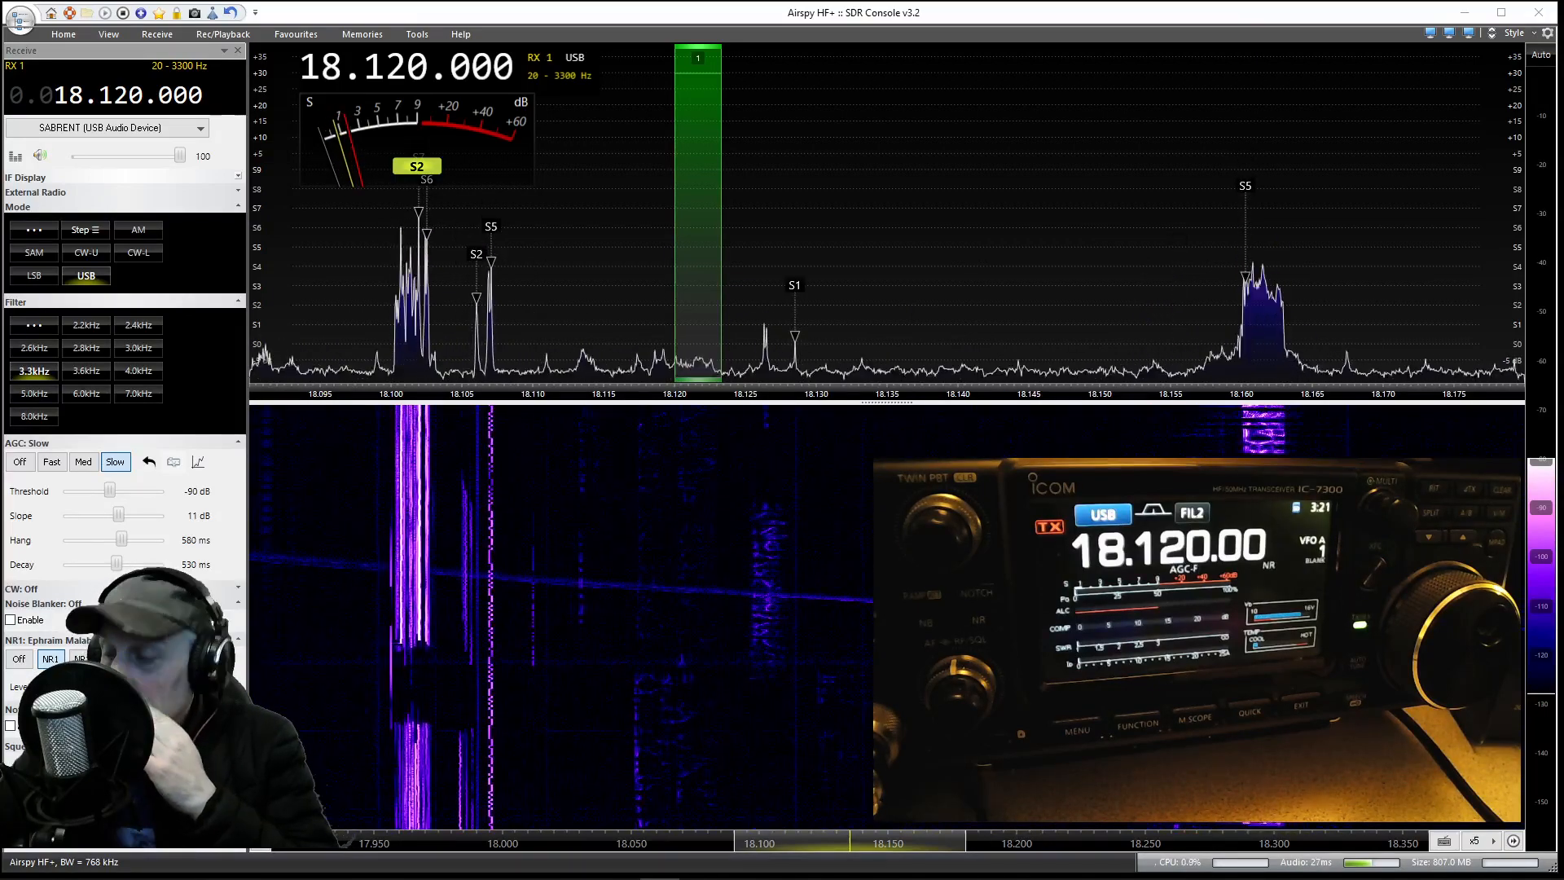
- Switch the USB receive filter from 3.0 kHz to 2.8 kHz (100–2900 Hz passband)
{"action": "left_click", "coordinate": [18, 658]}
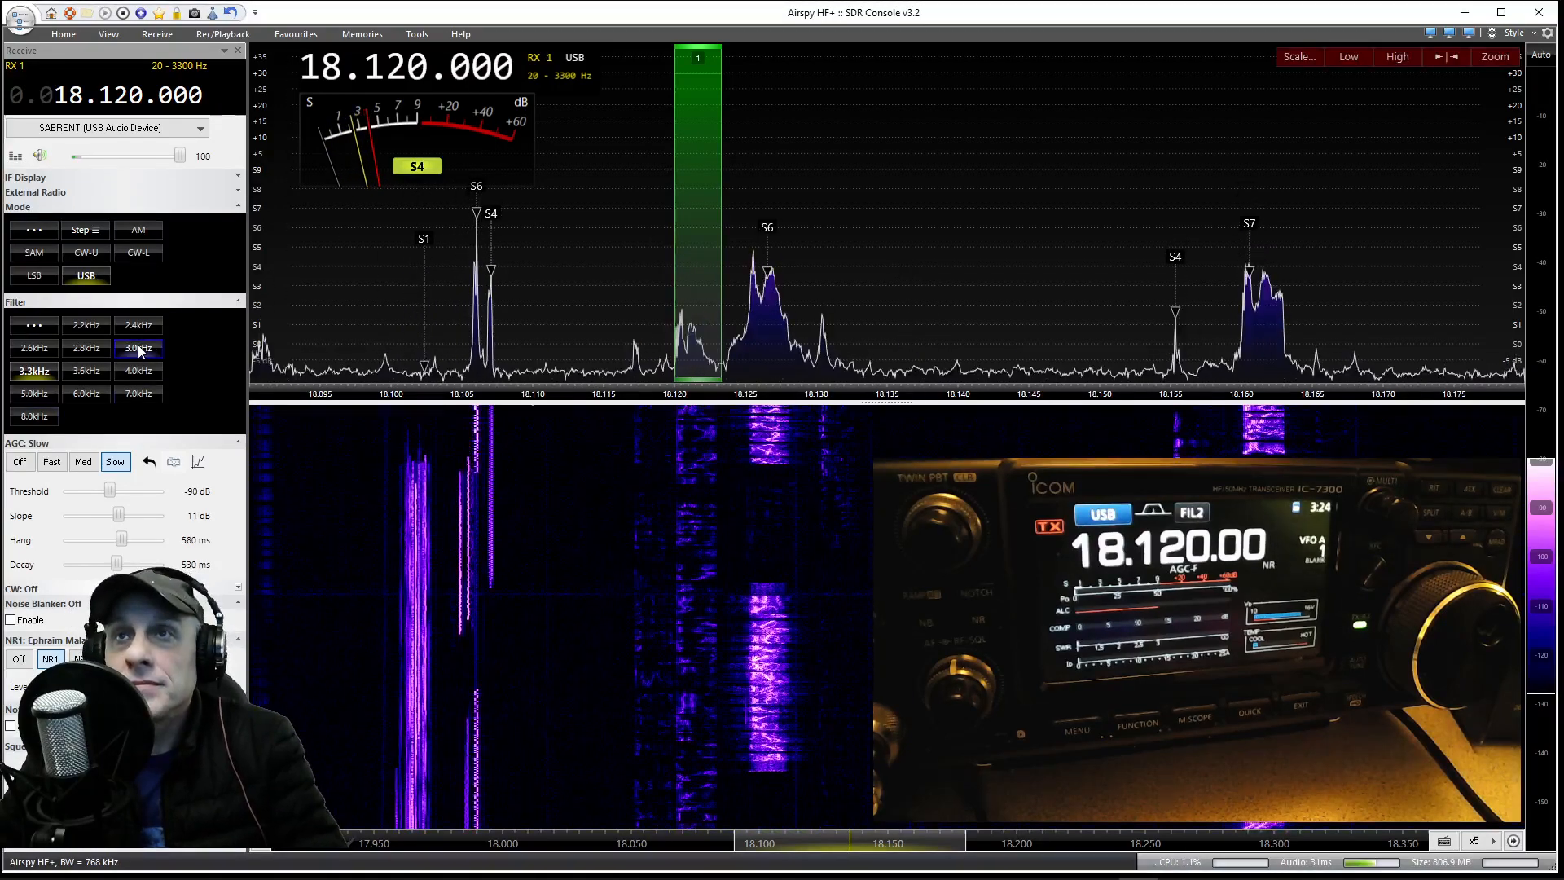
{"action": "mouse_move", "coordinate": [139, 347]}
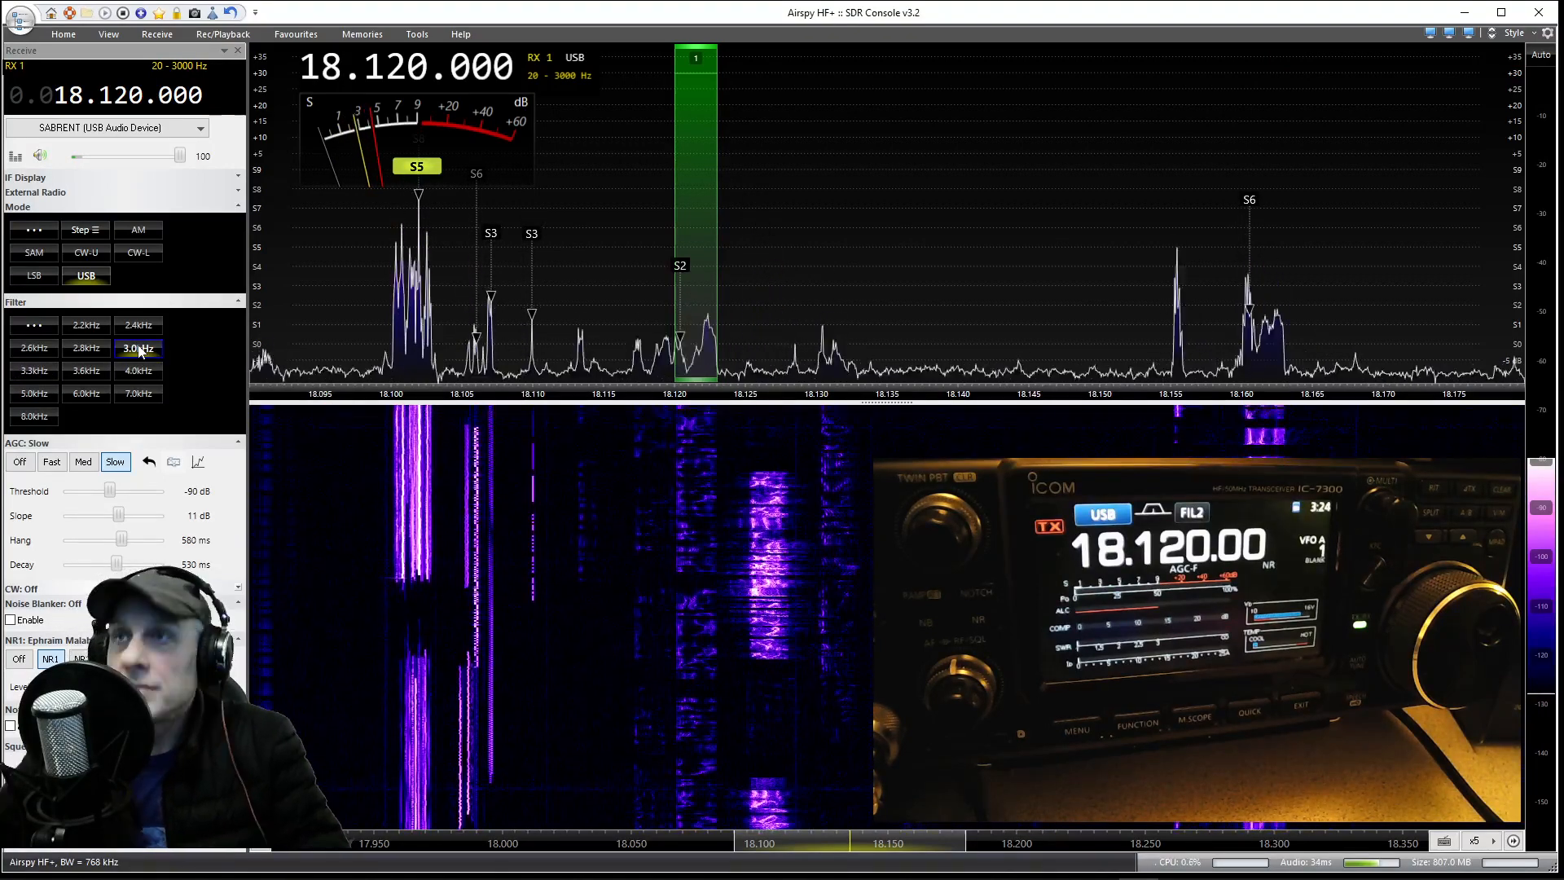
{"action": "left_click", "coordinate": [85, 347]}
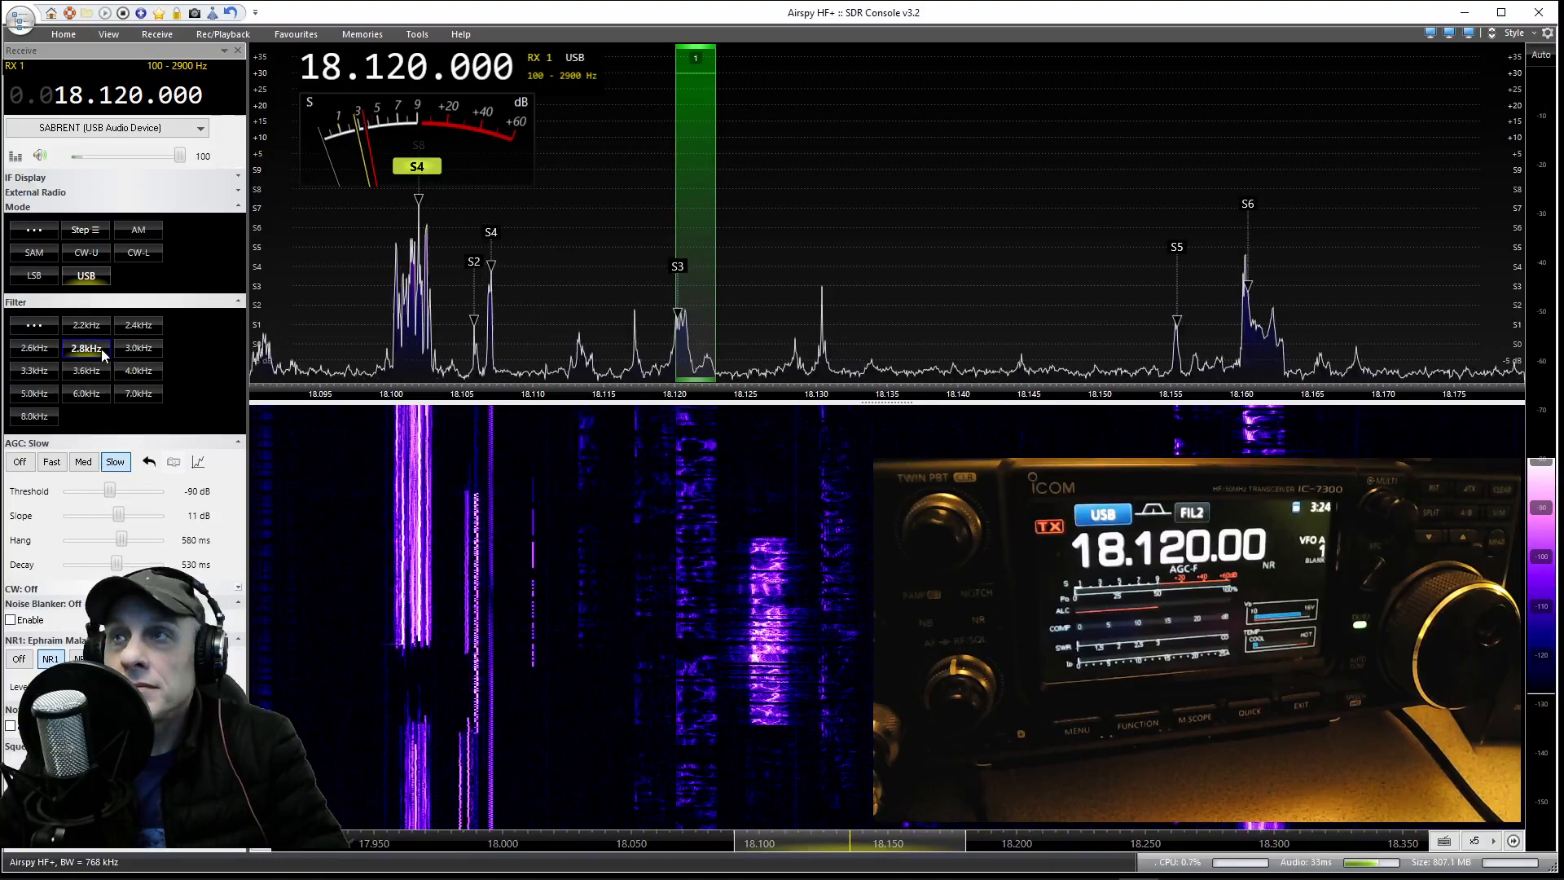